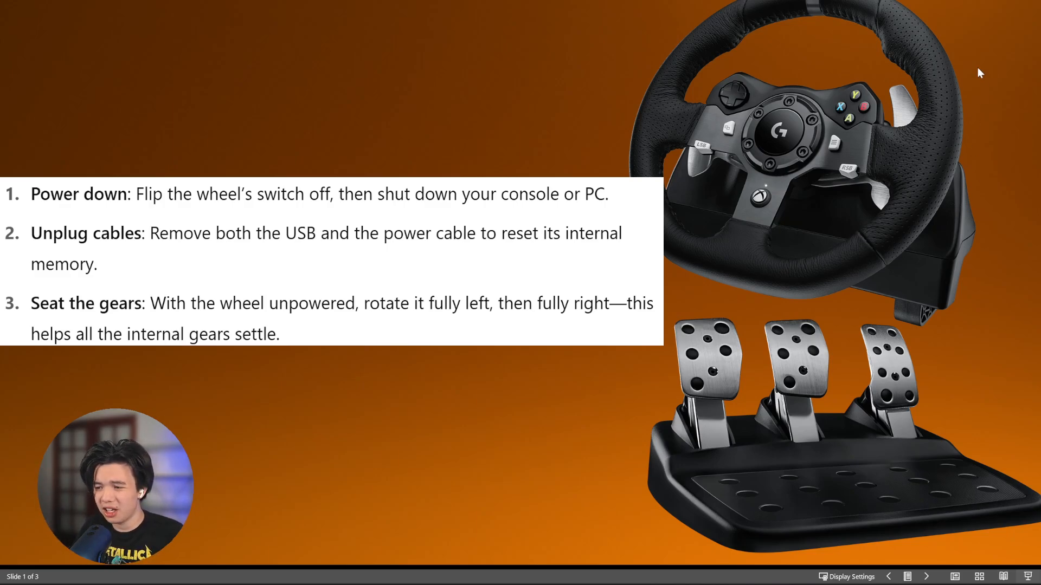
Advance through the reconnect-and-Windows-calibration slide to the final G Hub drift-check slide.
{"action": "left_click", "coordinate": [927, 576]}
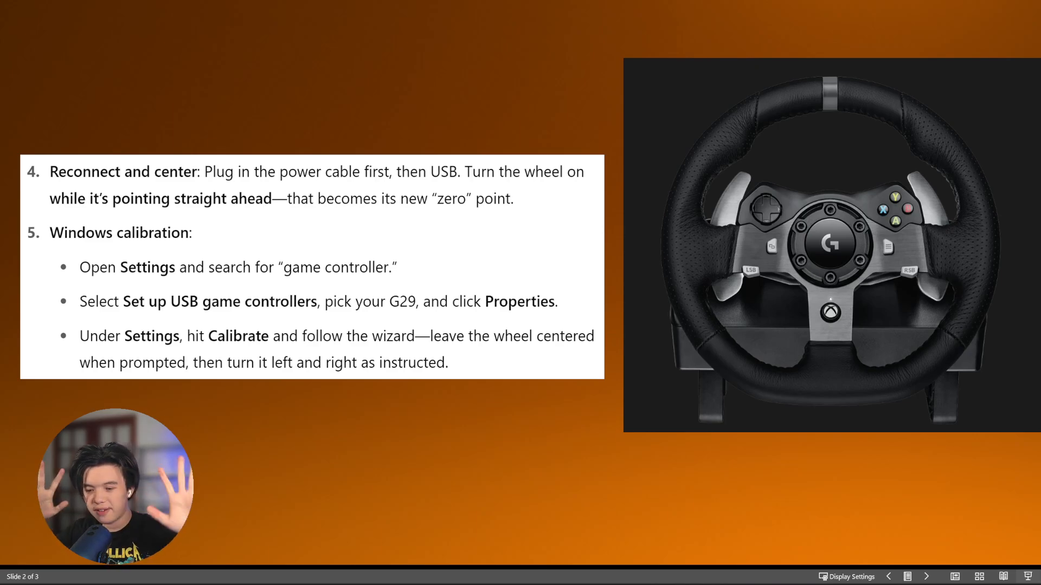
{"action": "left_click", "coordinate": [926, 576]}
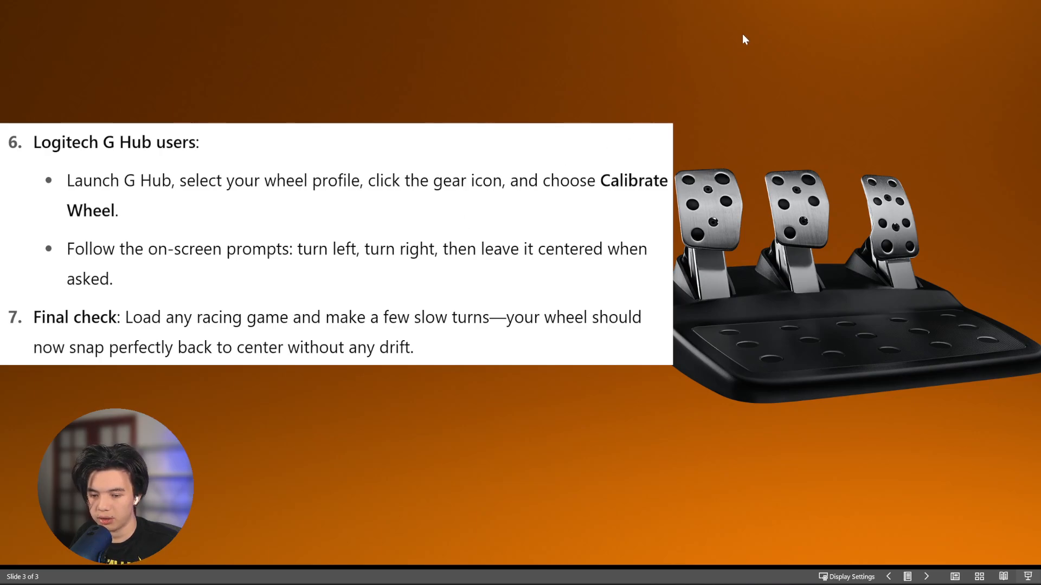
{"action": "mouse_move", "coordinate": [722, 160]}
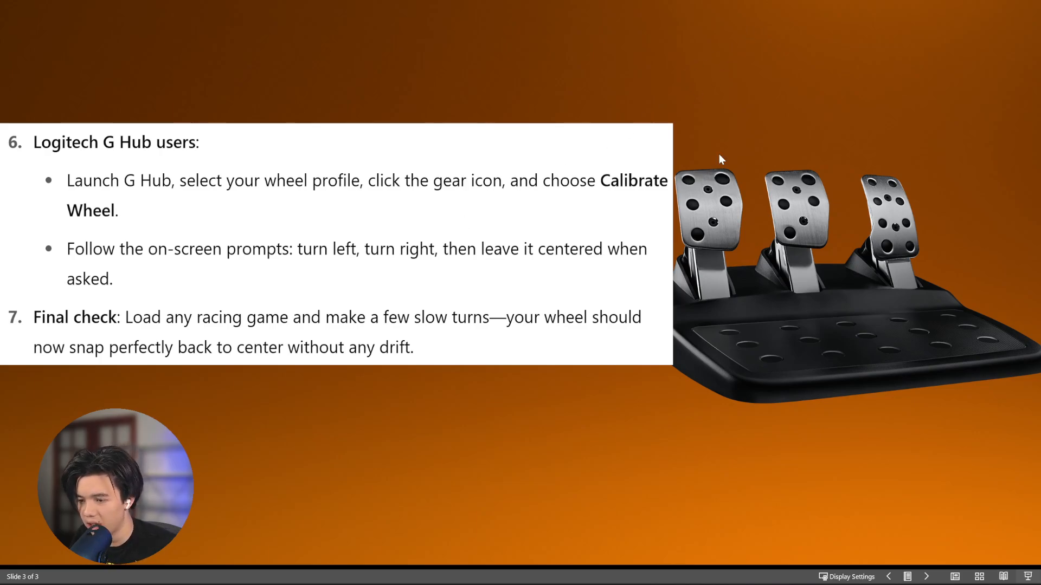
{"action": "mouse_move", "coordinate": [621, 232]}
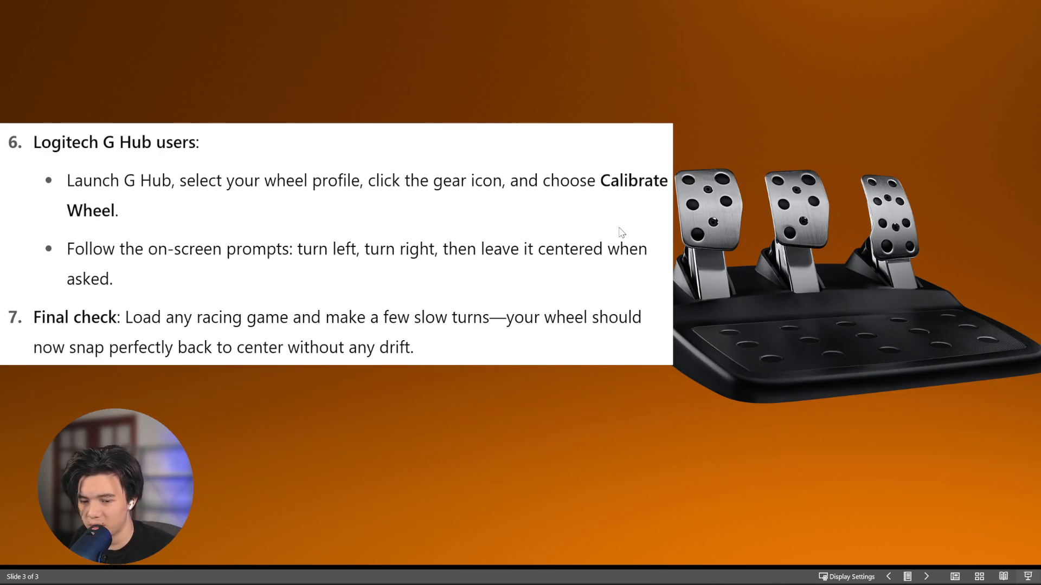